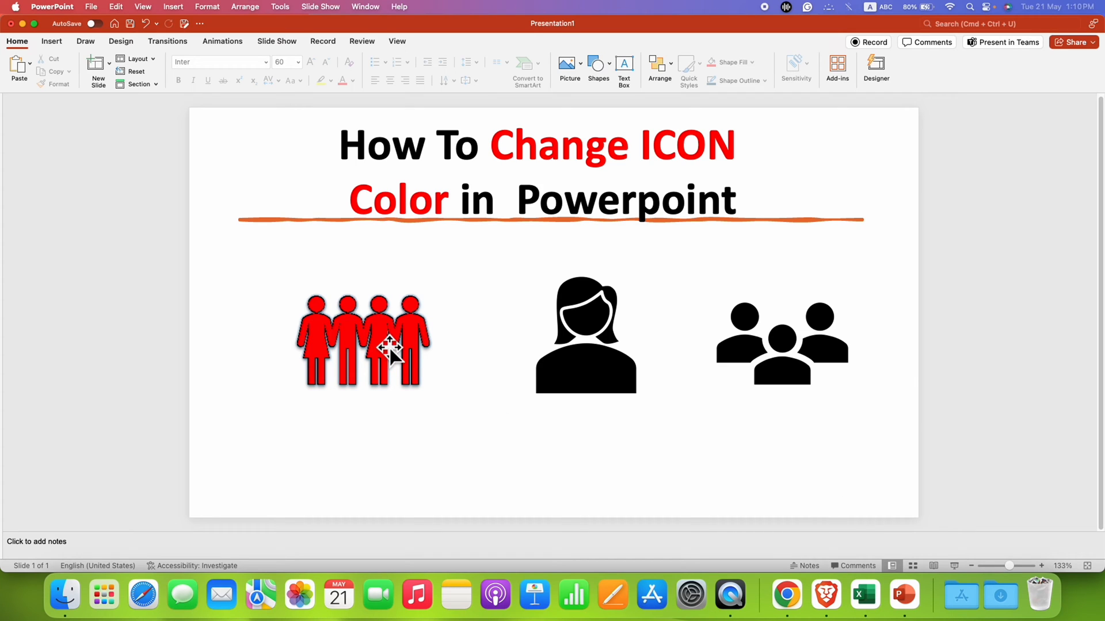
mouse_move(332, 388)
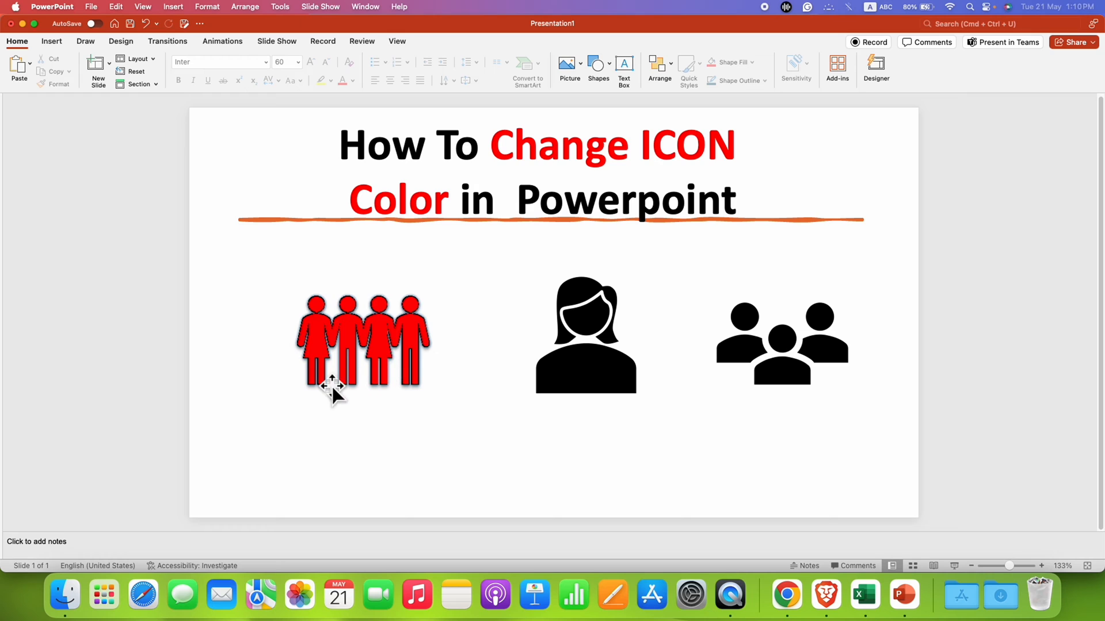
mouse_move(319, 334)
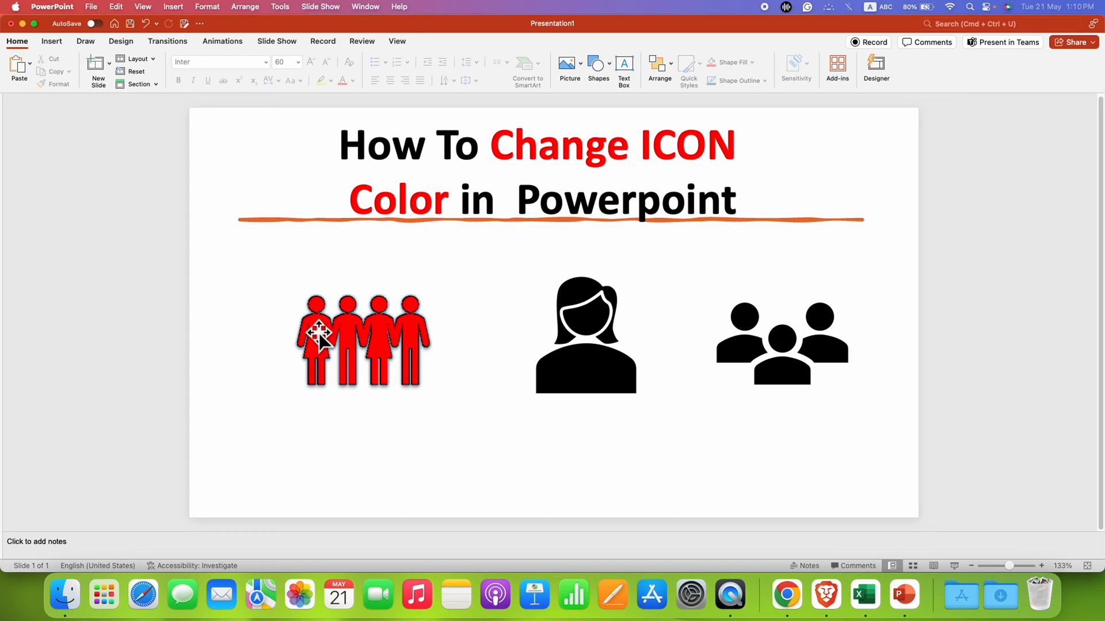
mouse_move(396, 351)
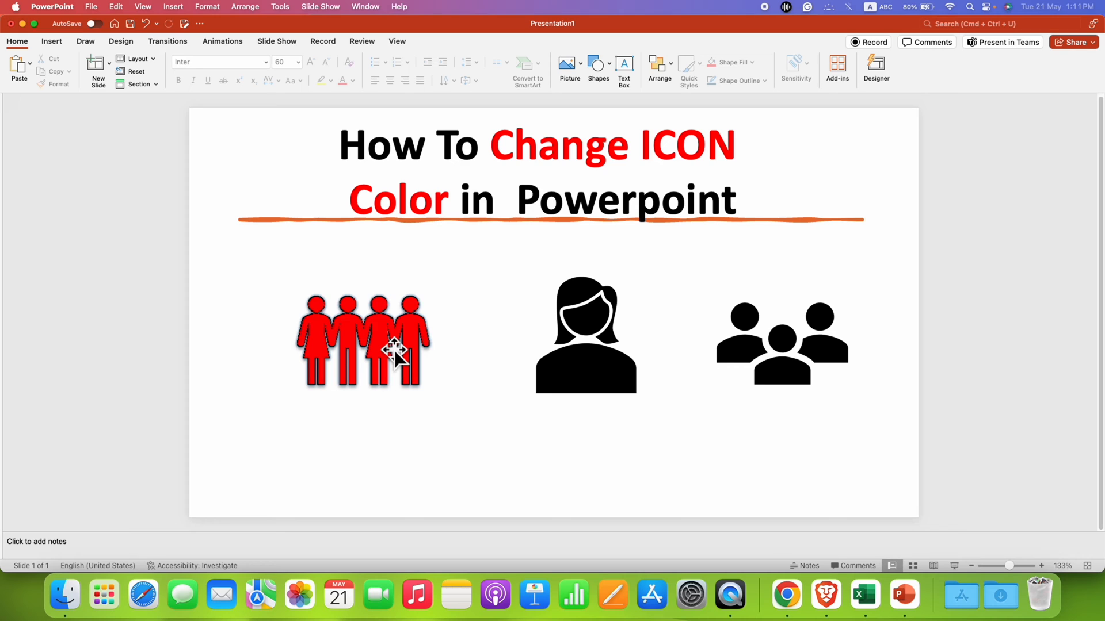
mouse_move(602, 381)
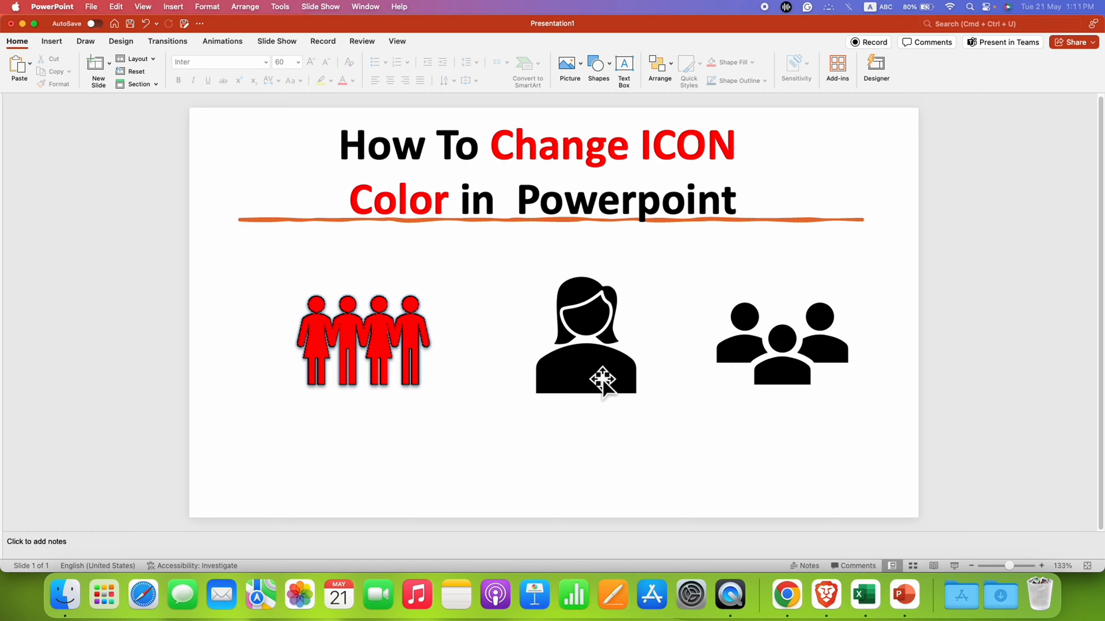
Fill the woman icon with Green from Standard Colours, leaving the group icon black
left_click(586, 338)
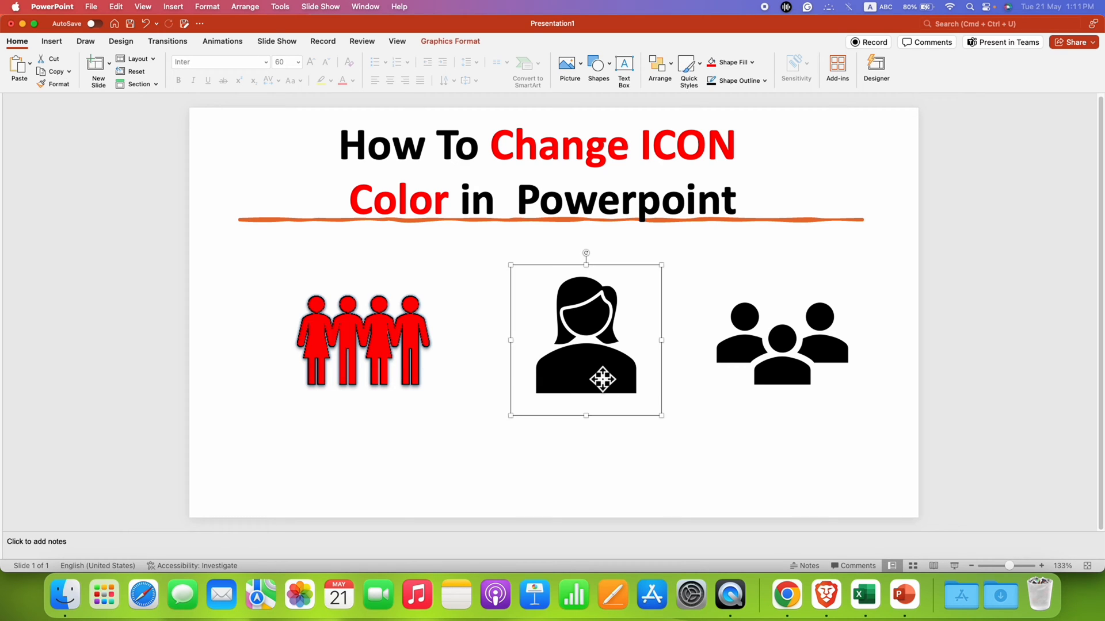
mouse_move(607, 375)
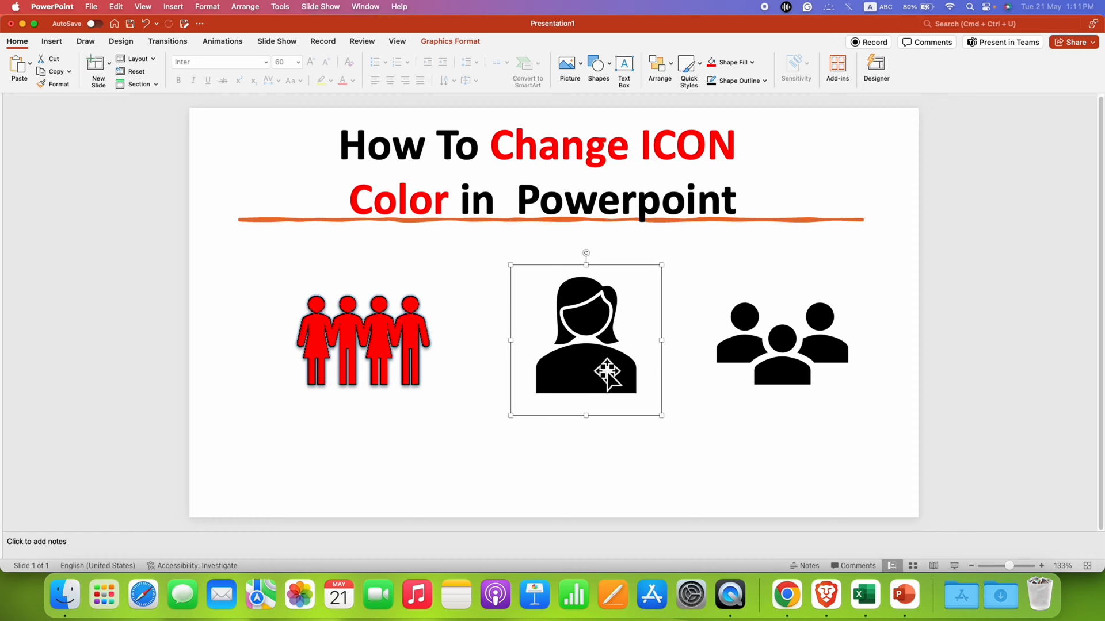
mouse_move(450, 41)
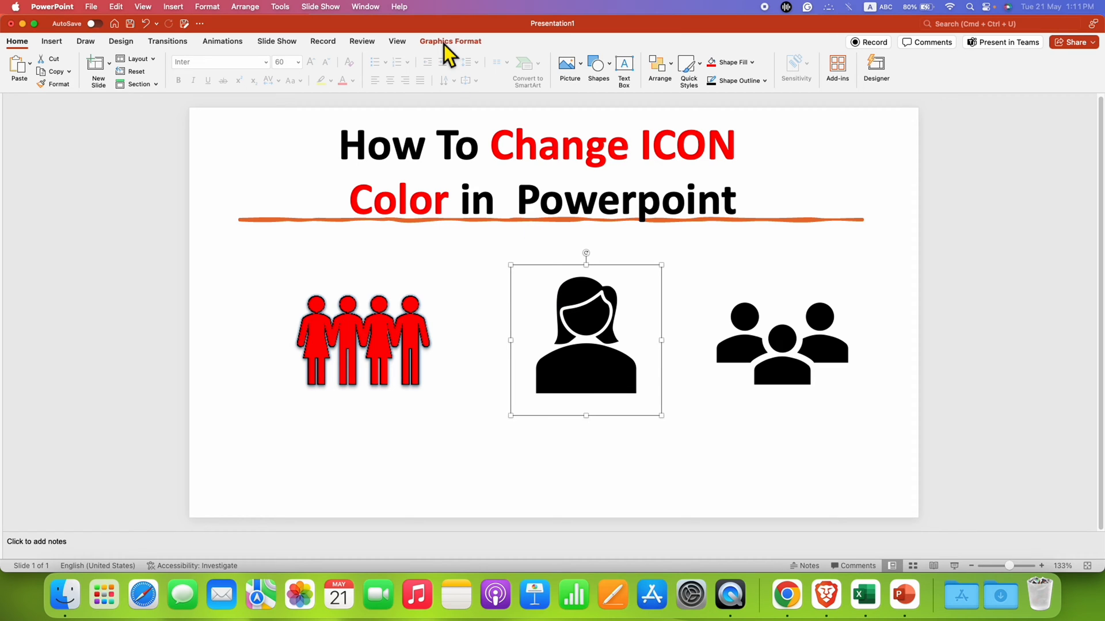
mouse_move(733, 62)
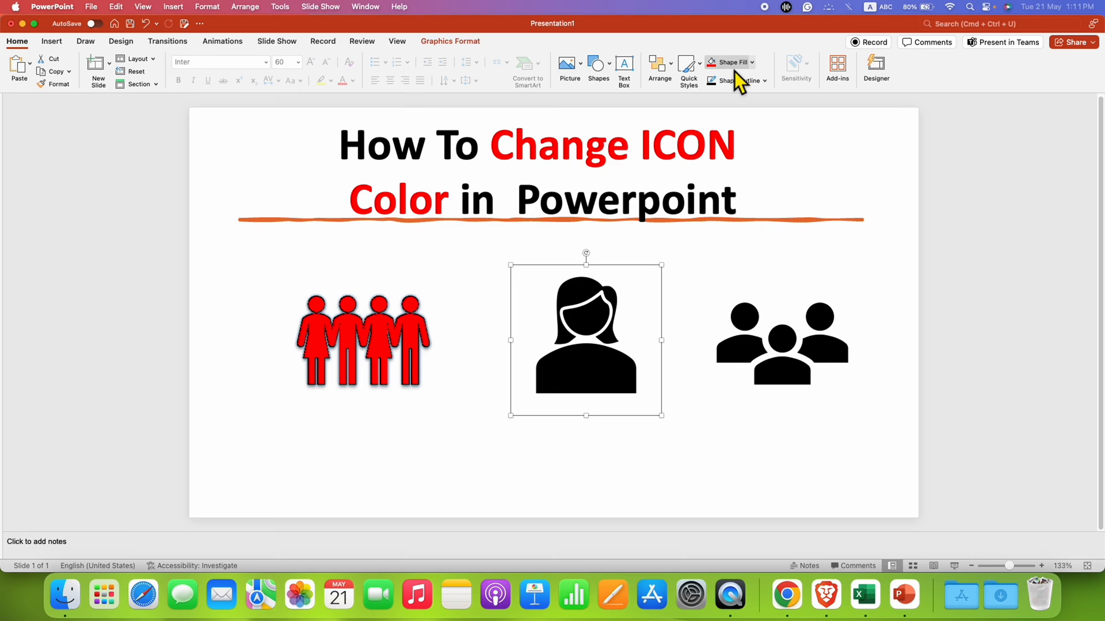
mouse_move(739, 79)
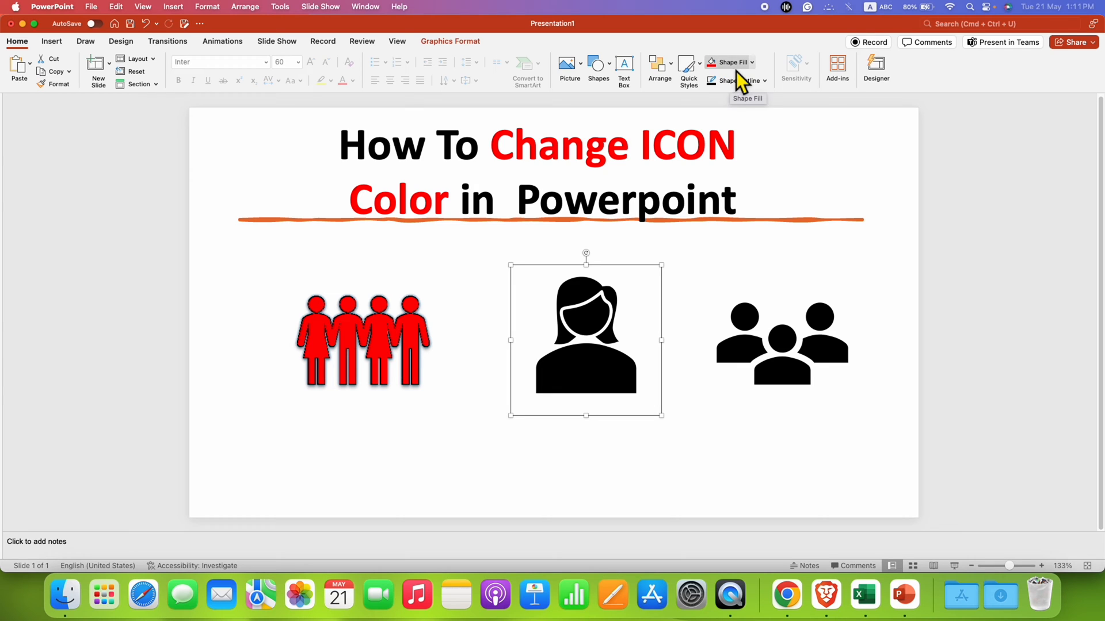
mouse_move(761, 76)
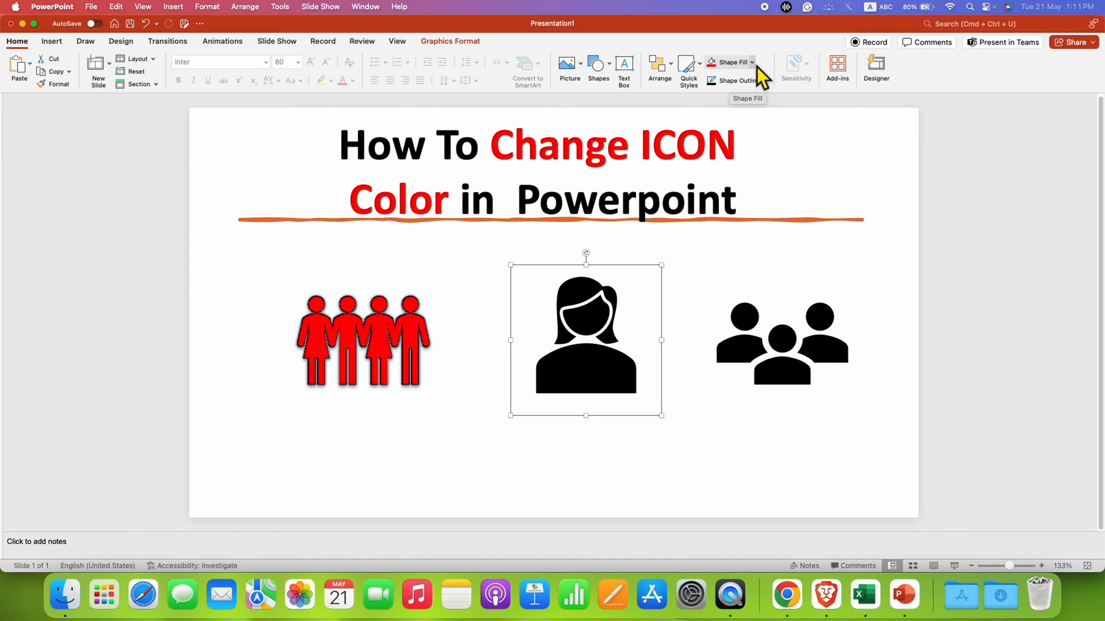
left_click(733, 62)
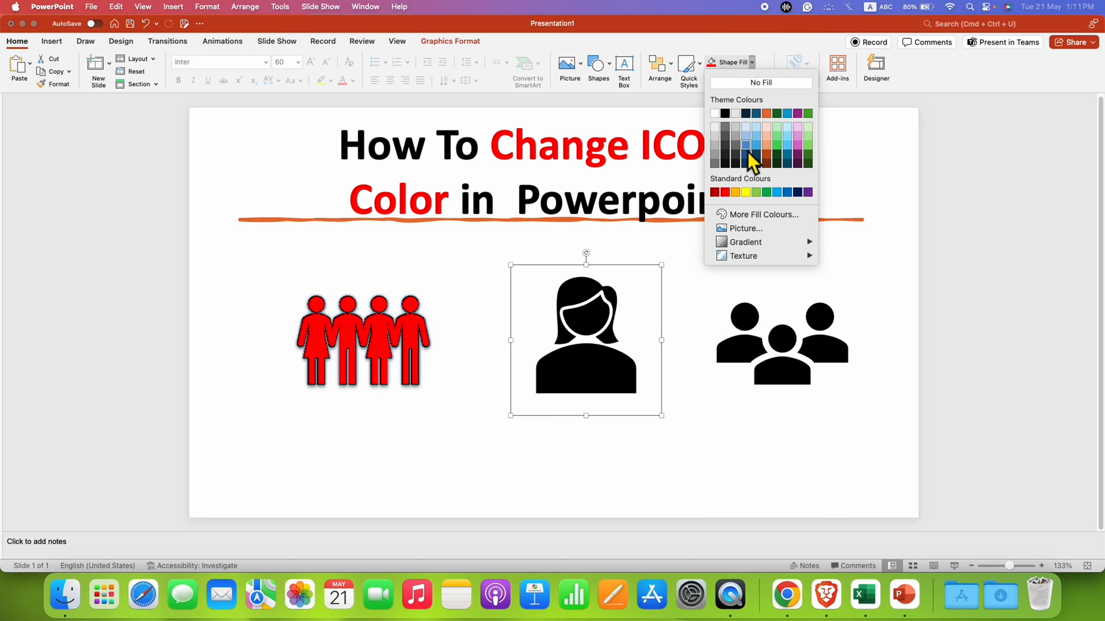
mouse_move(770, 205)
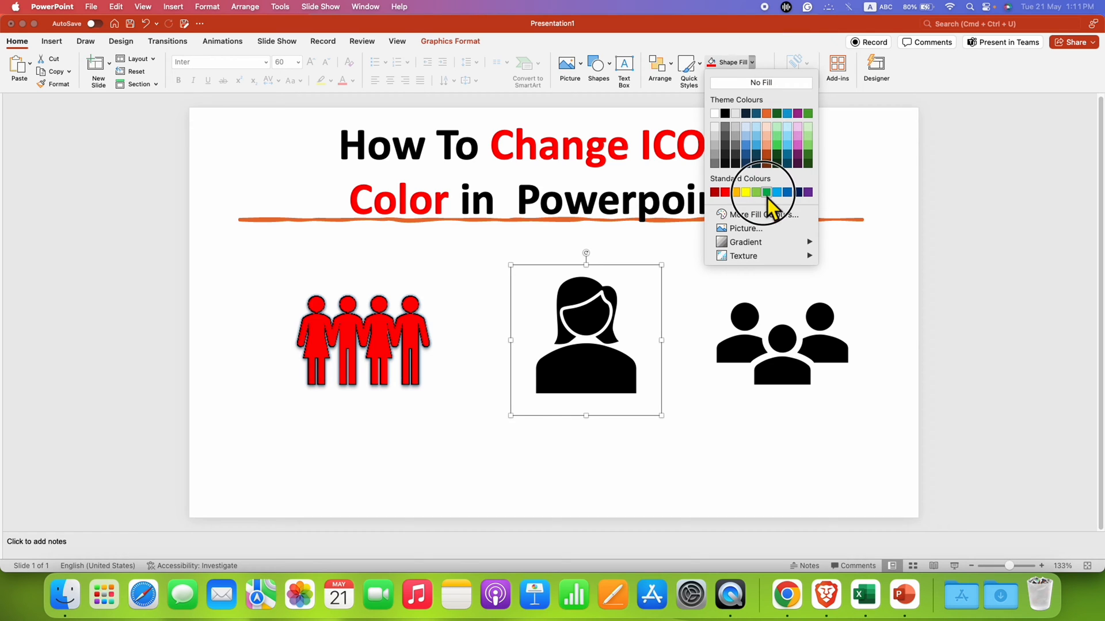
left_click(758, 192)
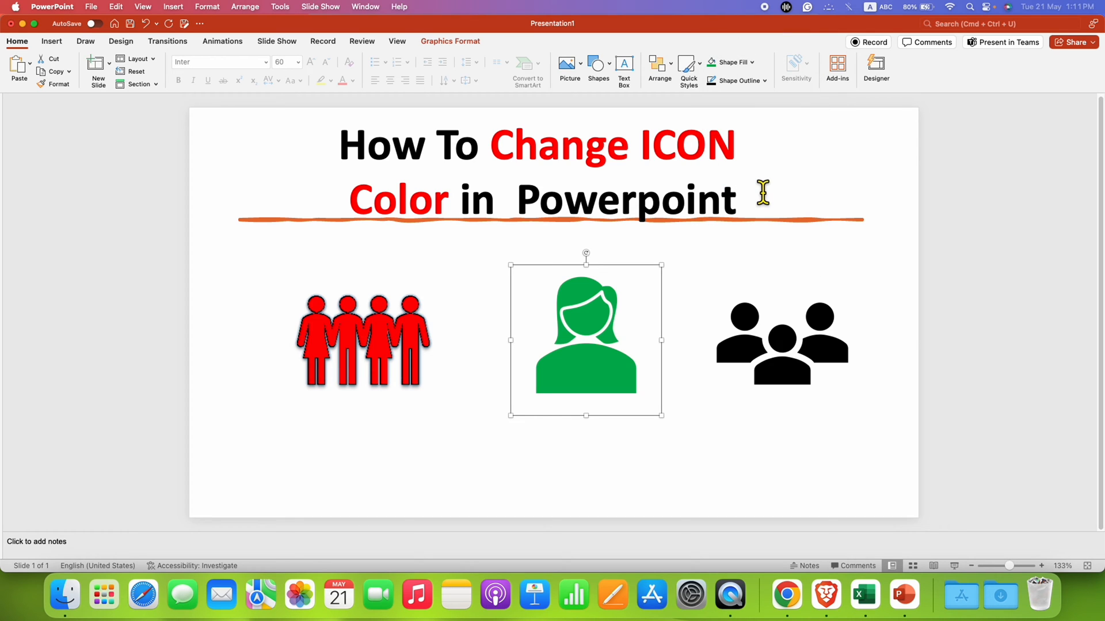
mouse_move(779, 109)
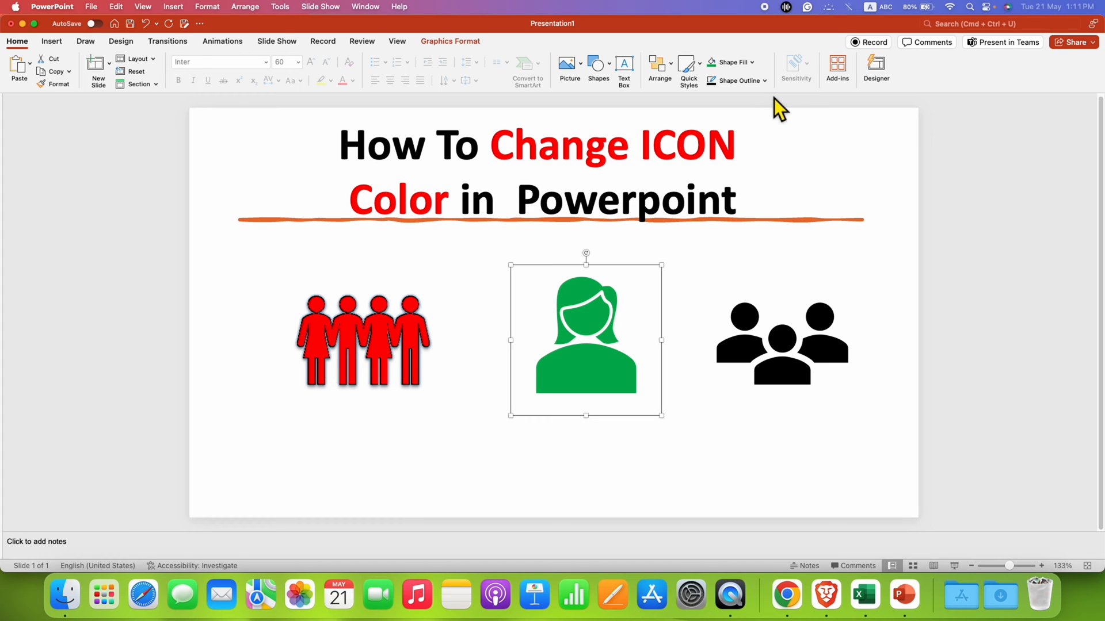
Give the green woman icon a black Shape Outline at 2¼ pt weight
left_click(764, 79)
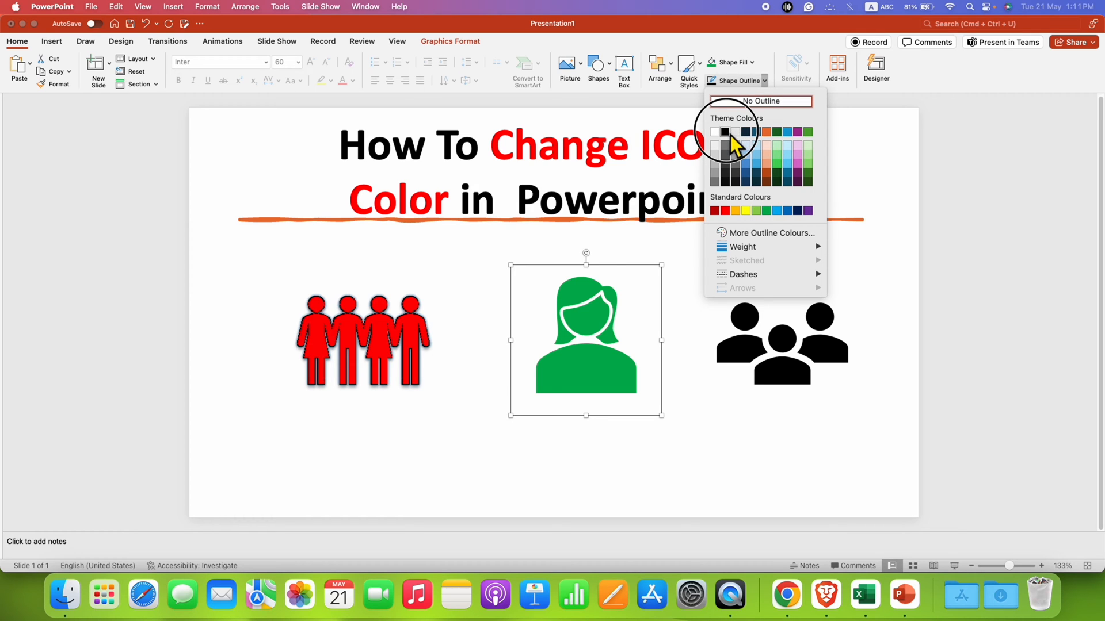
left_click(724, 133)
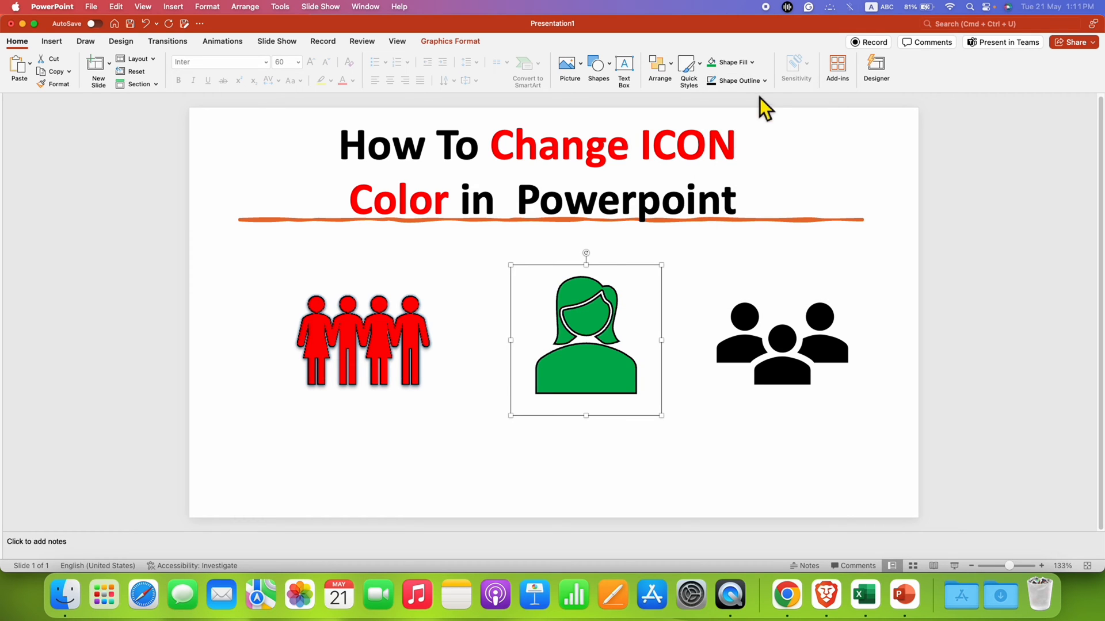
left_click(736, 79)
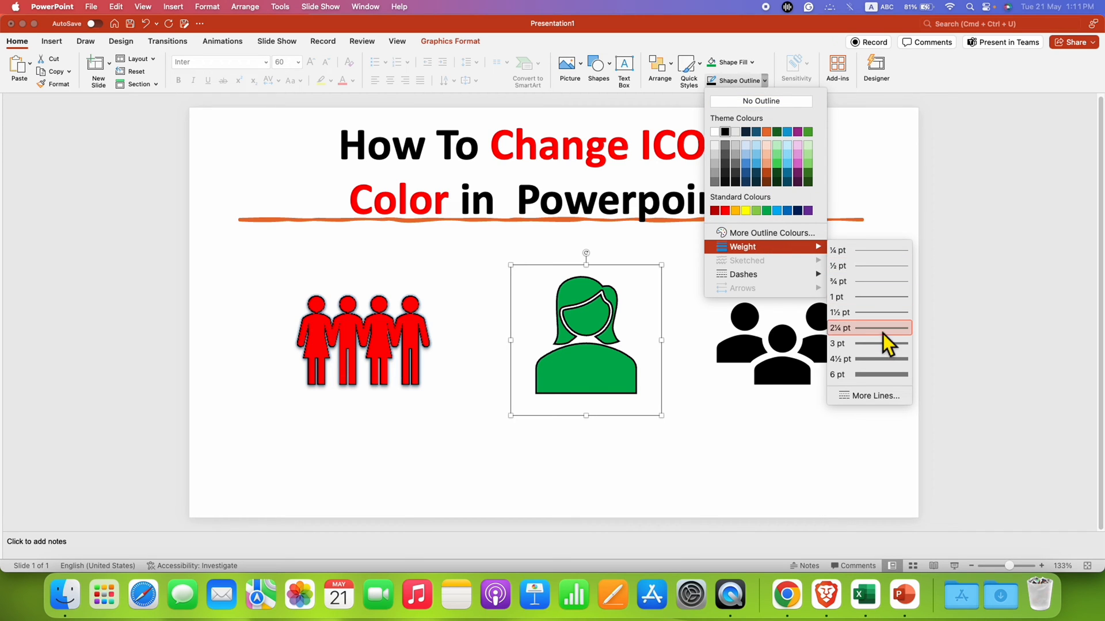
left_click(840, 327)
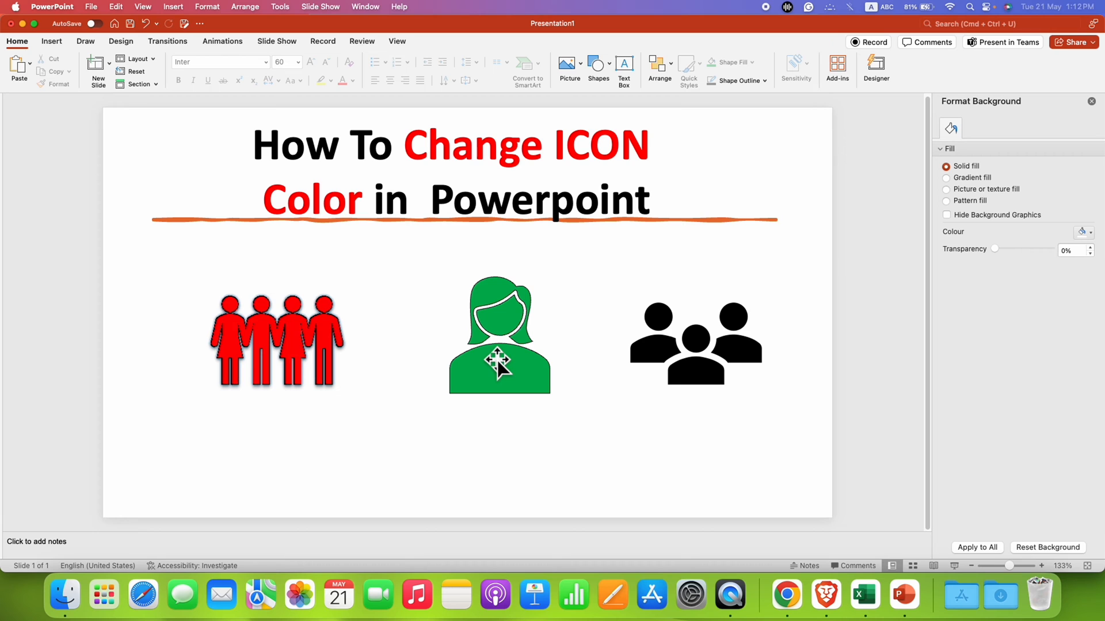
Show the Graphics Effects list for the selected green woman icon
left_click(499, 335)
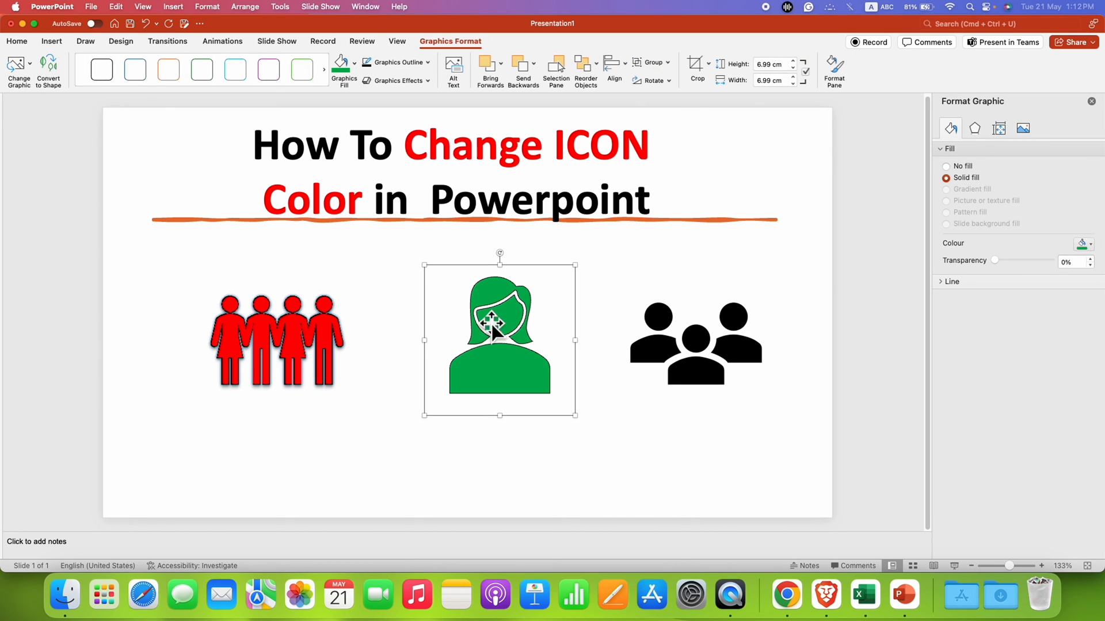
mouse_move(412, 99)
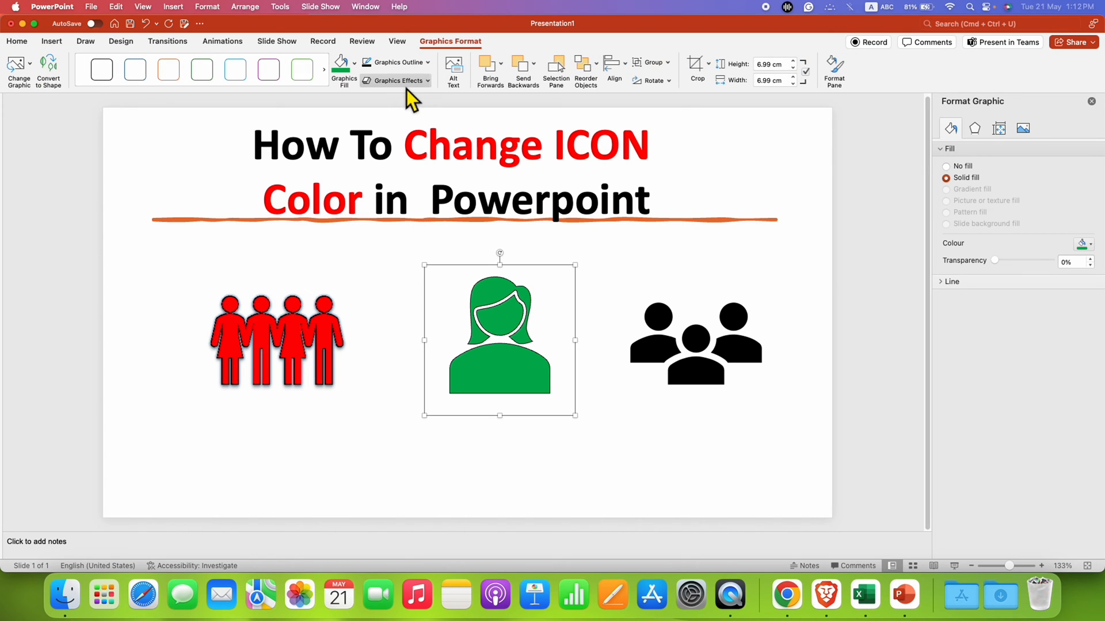
left_click(395, 81)
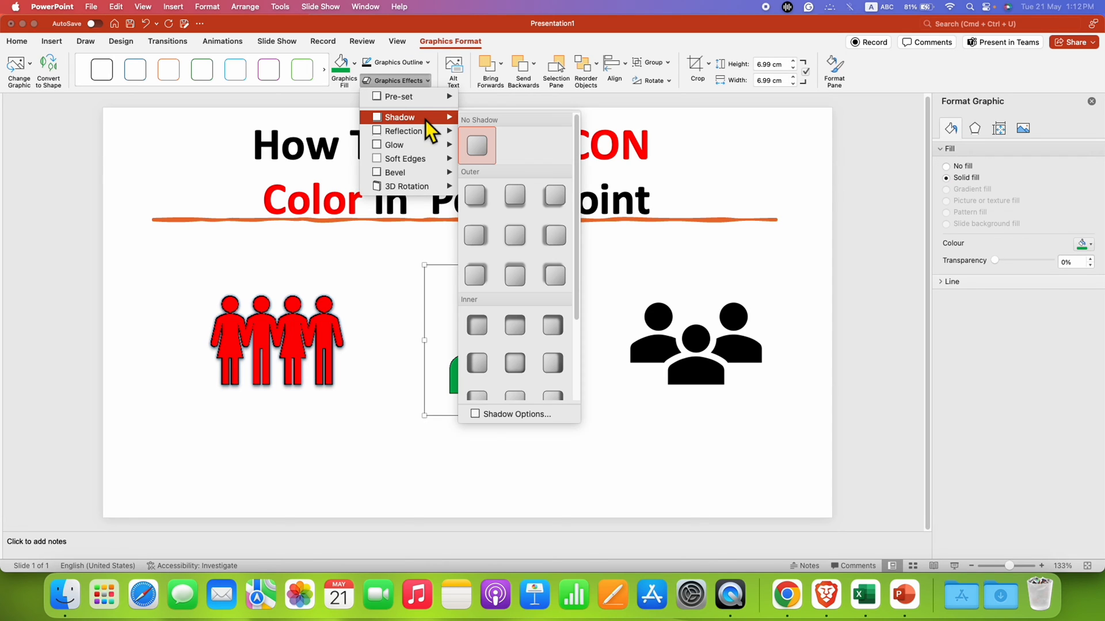
mouse_move(476, 196)
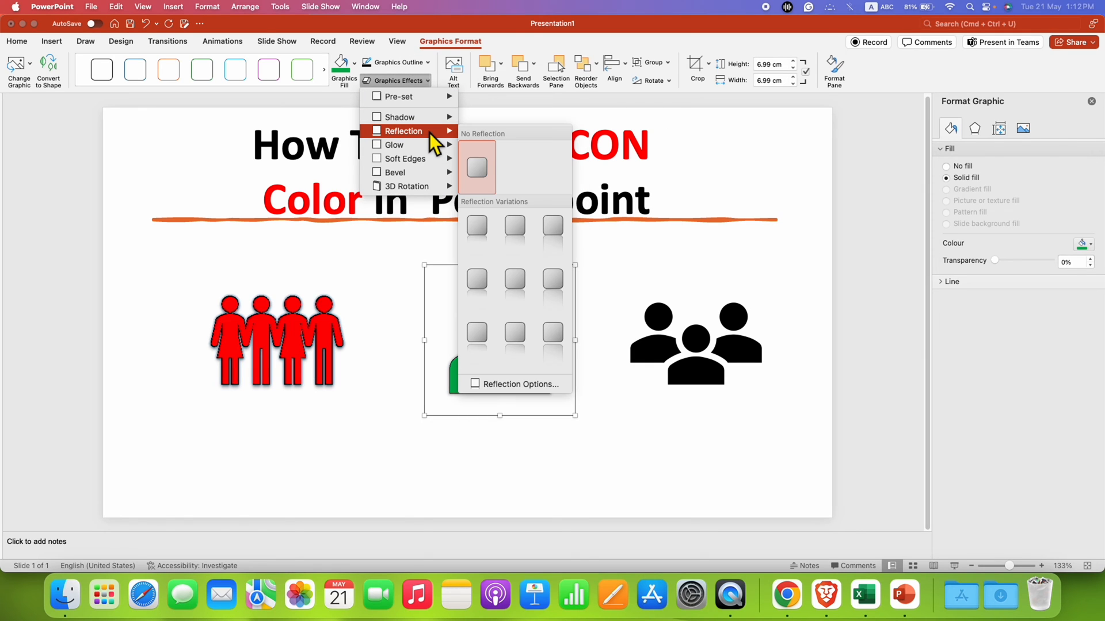
Apply the orange Glow variation from the first row to the woman icon
left_click(476, 225)
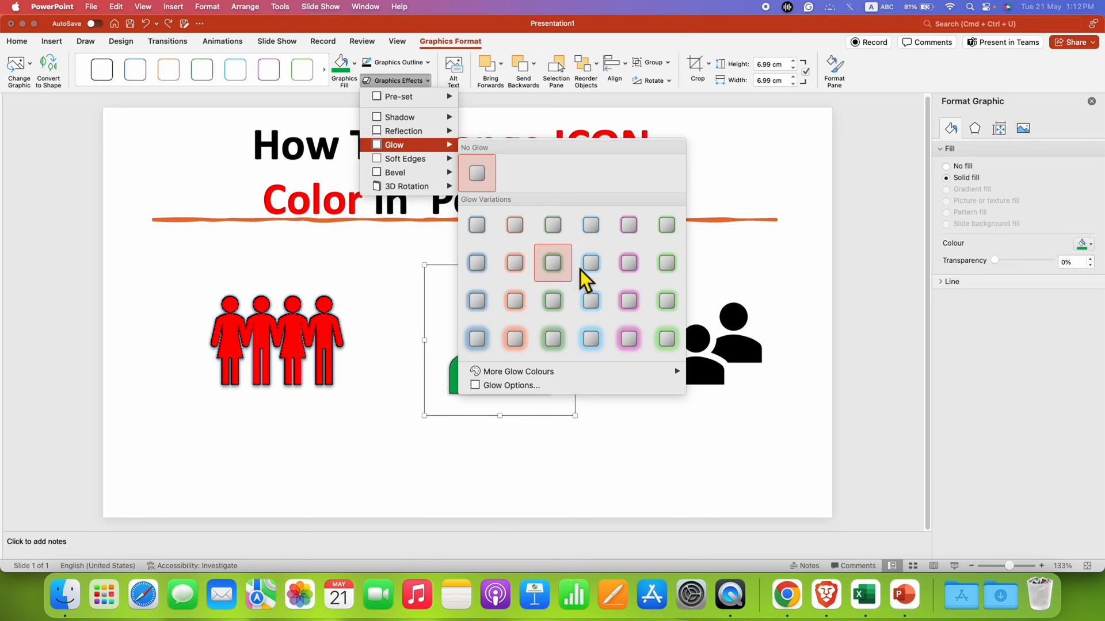
mouse_move(628, 263)
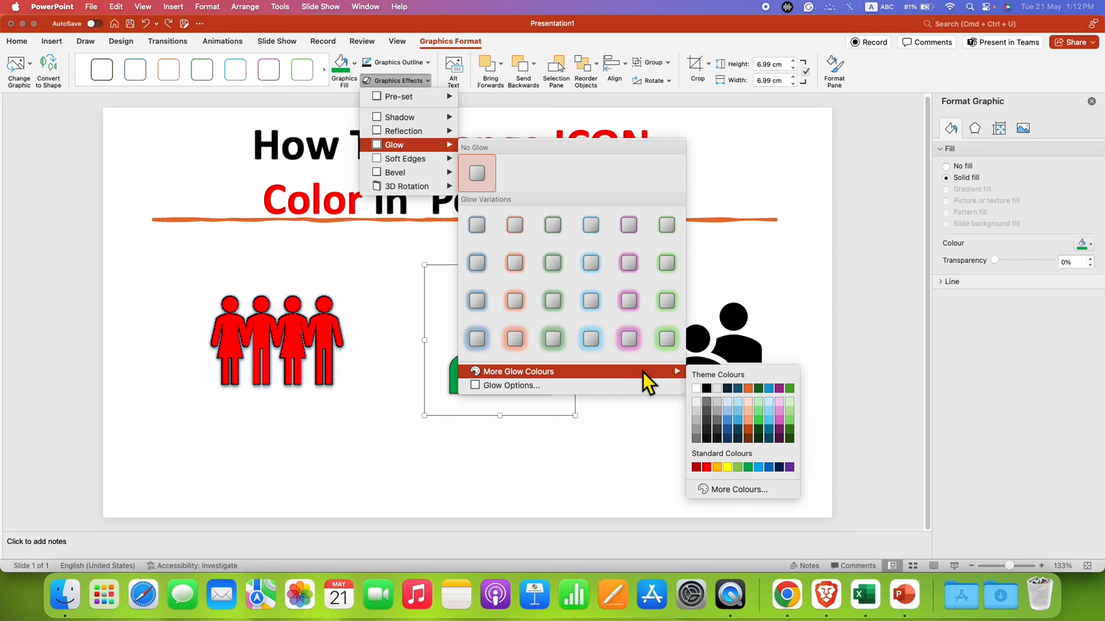
mouse_move(514, 224)
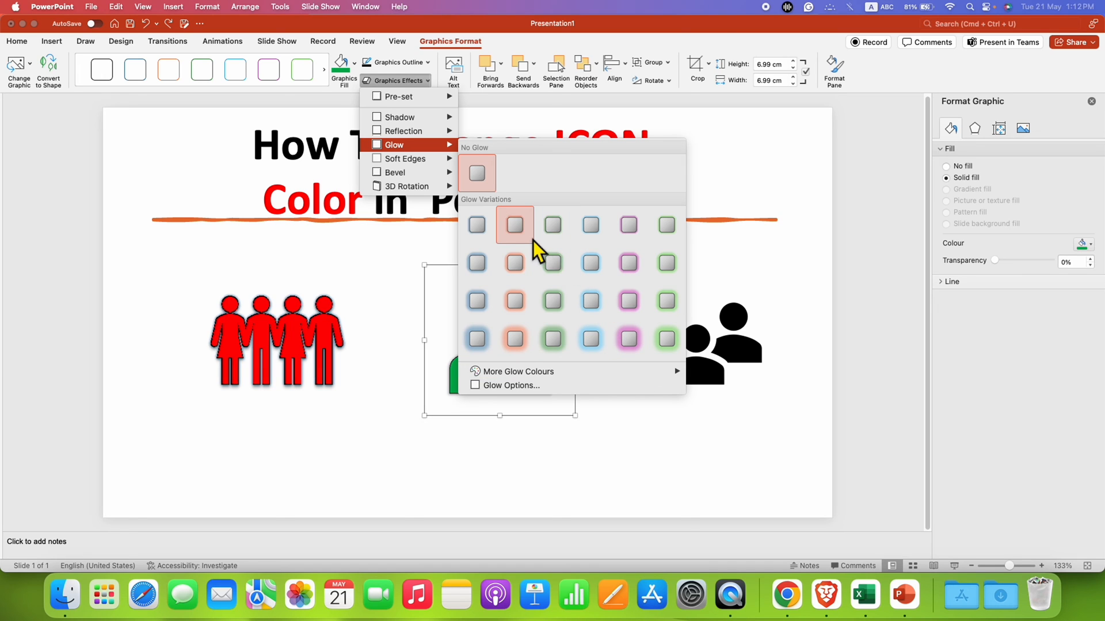
left_click(514, 225)
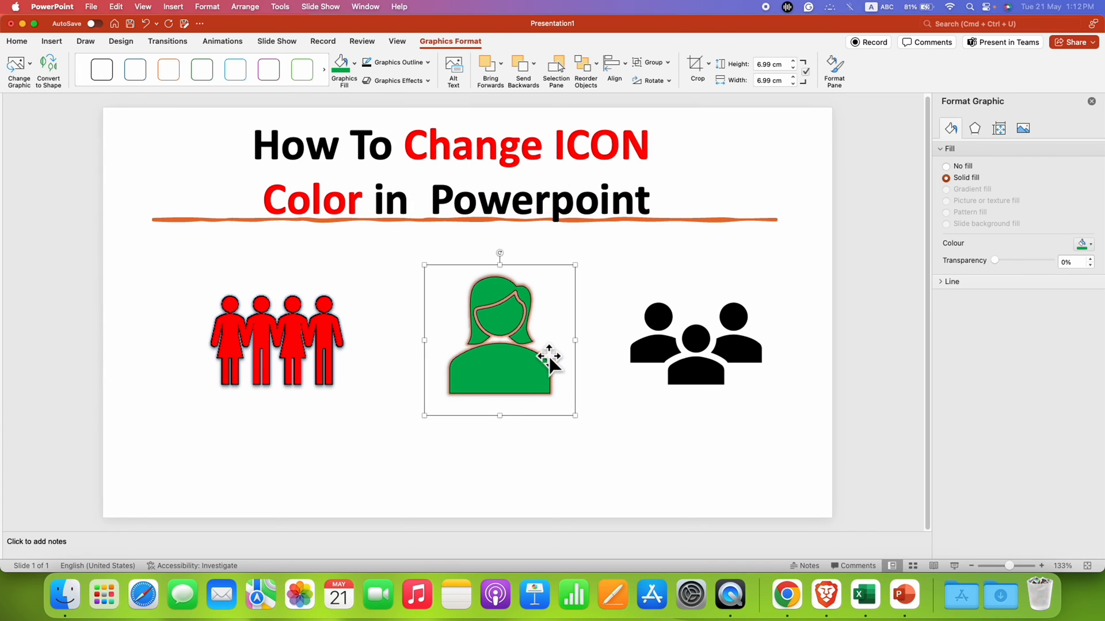
Apply the first Bevel preset to the woman icon for a raised edge
left_click(397, 81)
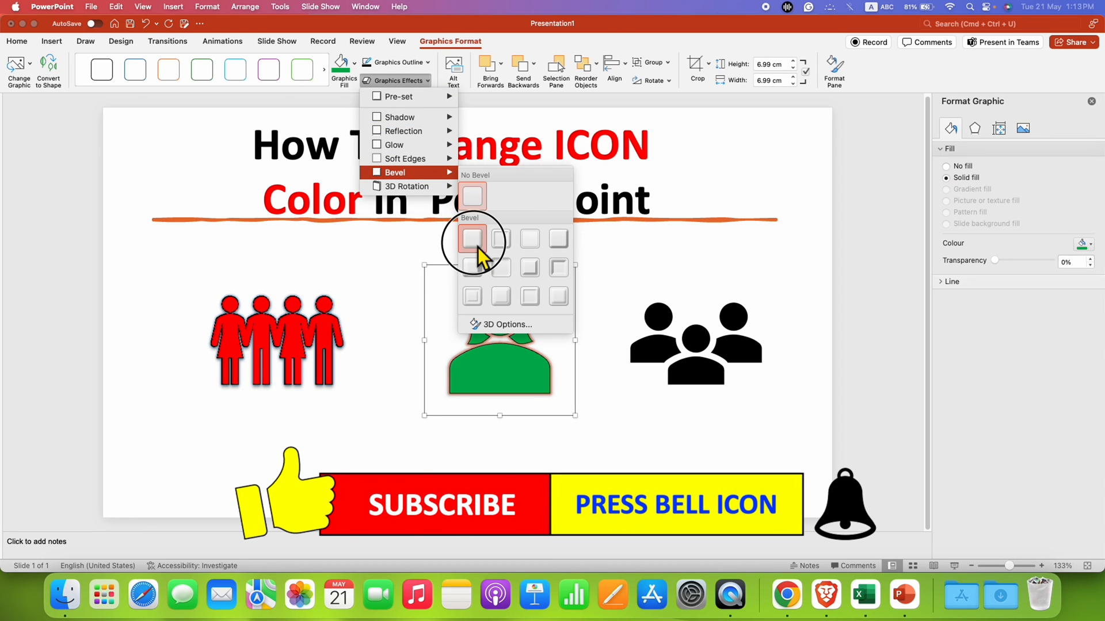
left_click(472, 238)
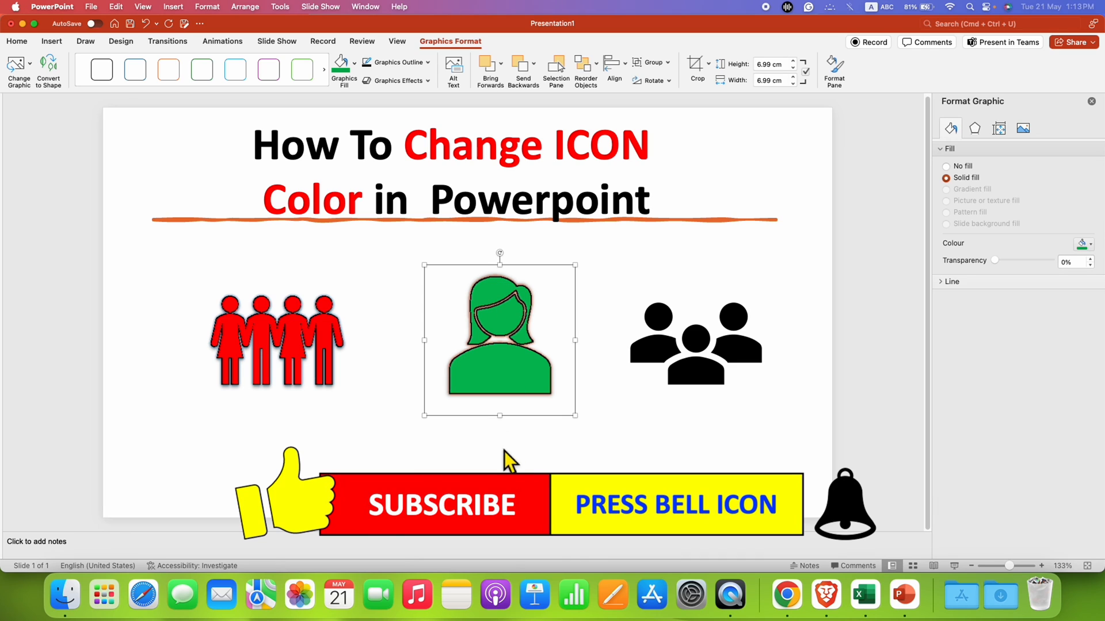
mouse_move(421, 99)
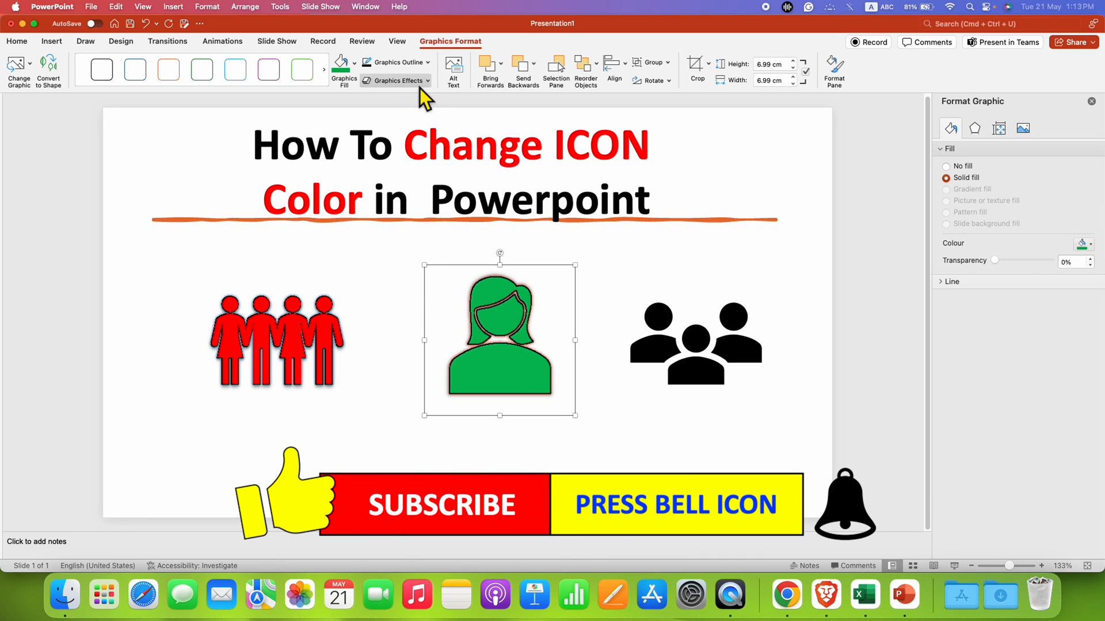
left_click(396, 80)
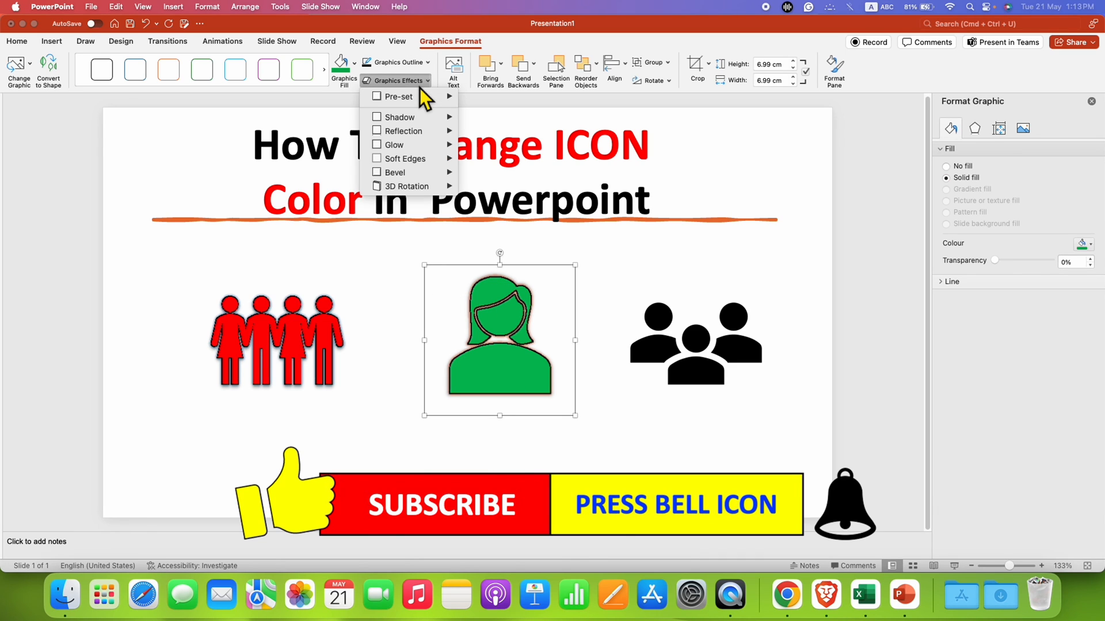